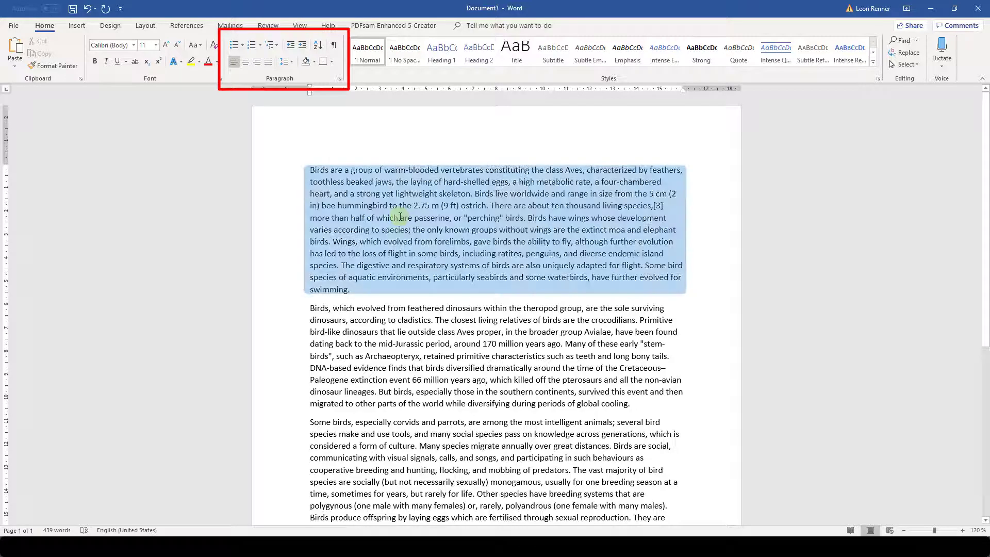
Bring up the Paragraph settings dialog from the body paragraph's right-click menu.
{"action": "left_click", "coordinate": [399, 217]}
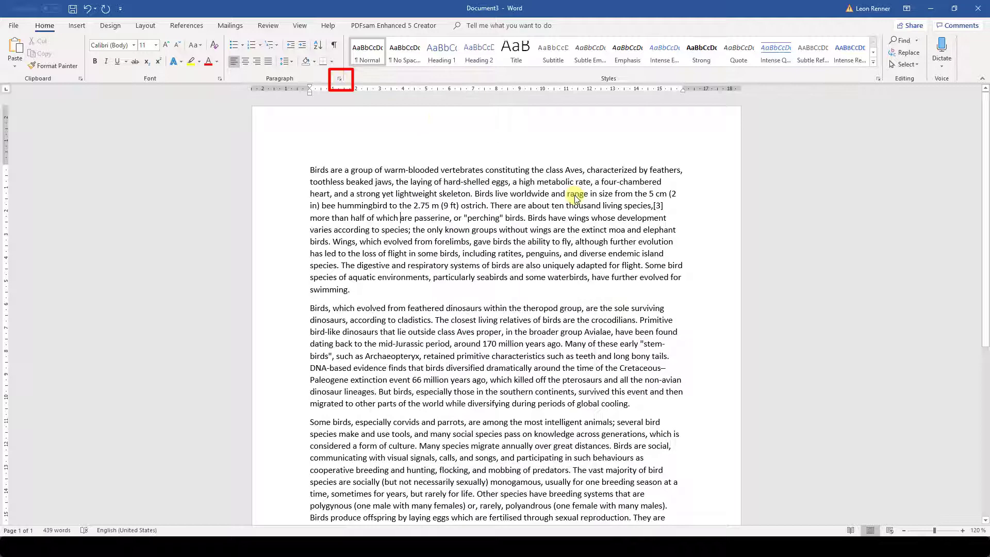
{"action": "right_click", "coordinate": [401, 217]}
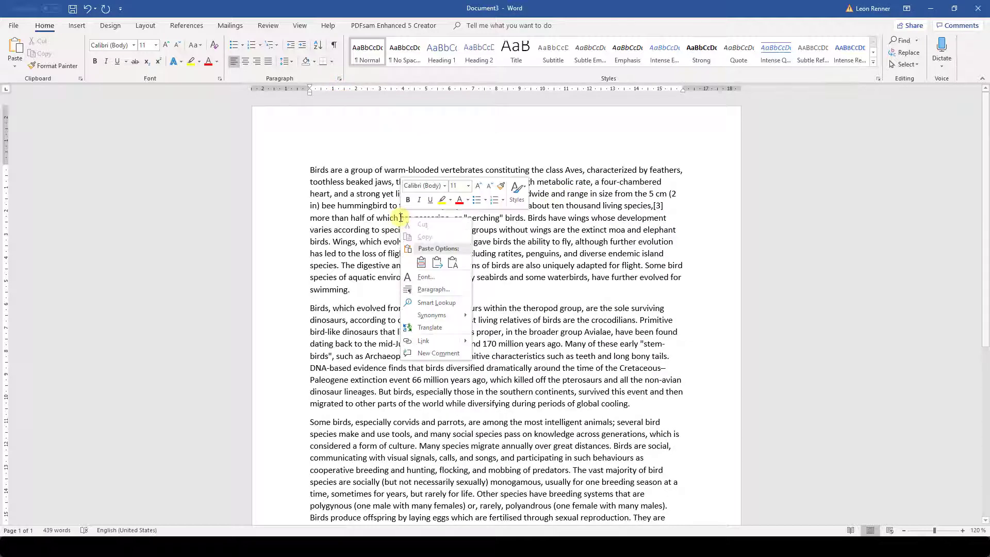
{"action": "mouse_move", "coordinate": [433, 289]}
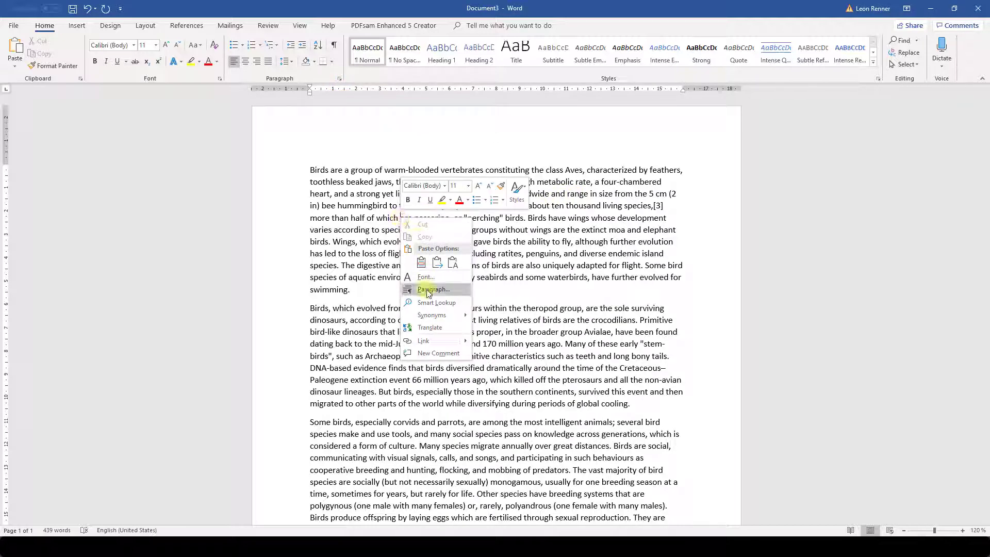
{"action": "left_click", "coordinate": [435, 289]}
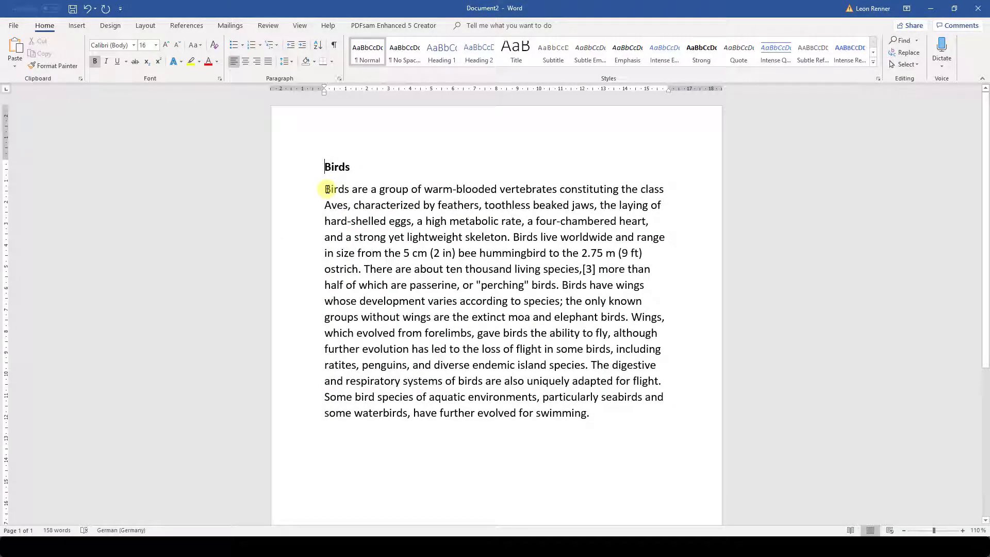
{"action": "key", "text": "ctrl+a"}
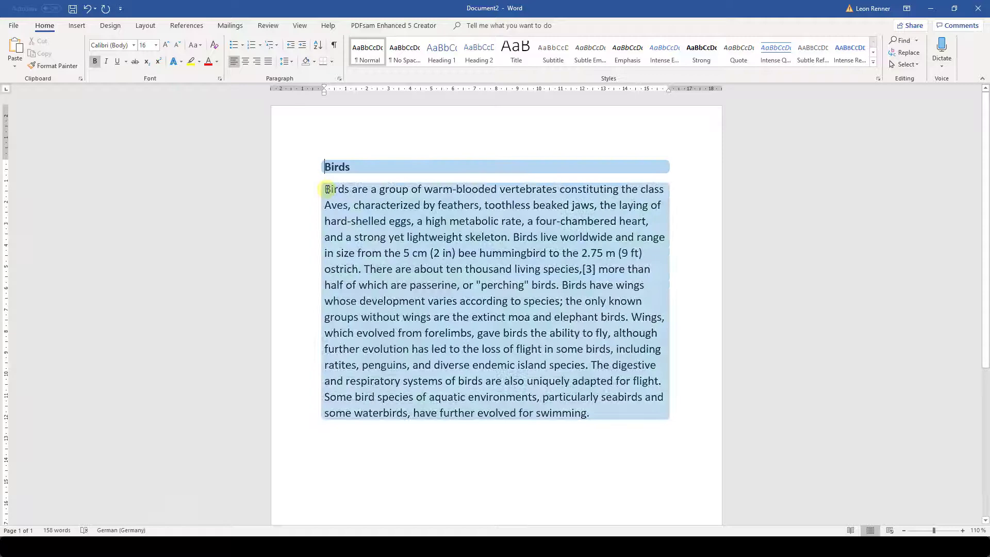
{"action": "left_click", "coordinate": [327, 189]}
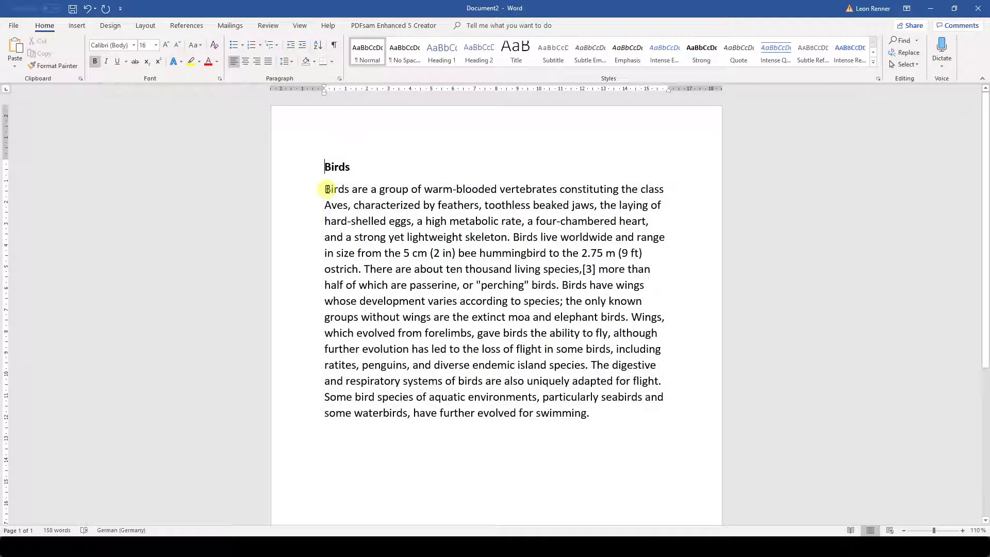
{"action": "left_click", "coordinate": [234, 61]}
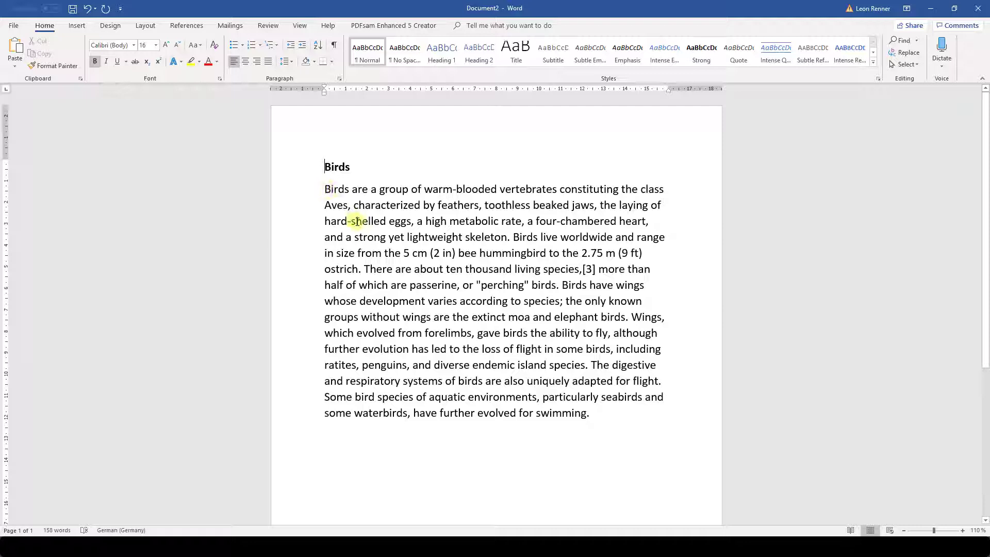
Justify the 'Birds' body paragraph so its lines run evenly to both margins.
{"action": "left_click", "coordinate": [268, 61]}
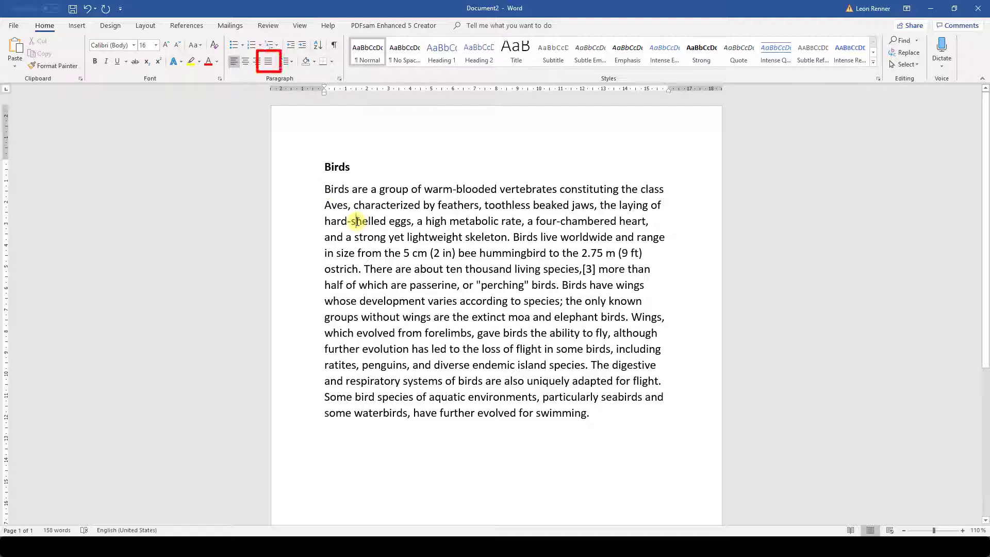
{"action": "left_click", "coordinate": [268, 60]}
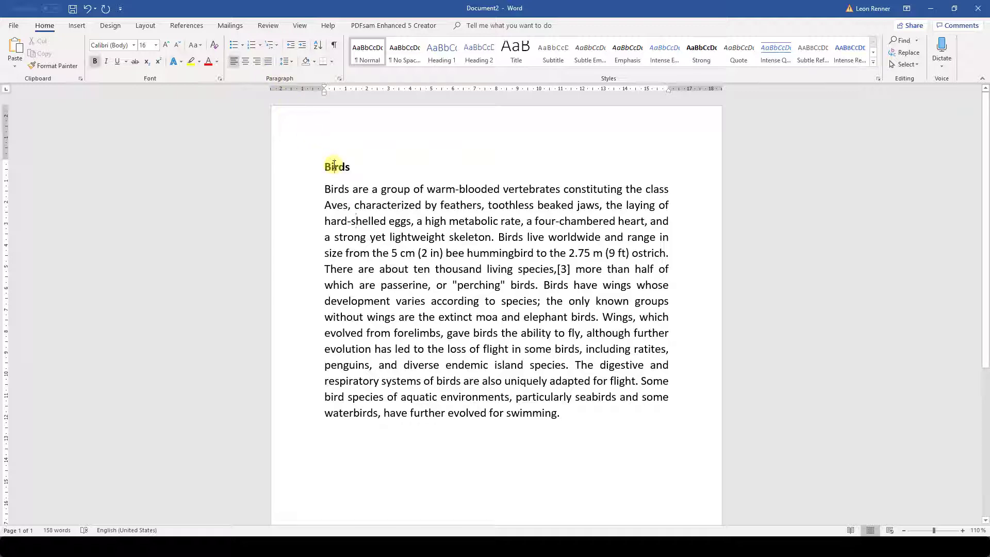
Center the bold 'Birds' heading above the justified paragraph.
{"action": "left_click", "coordinate": [243, 60]}
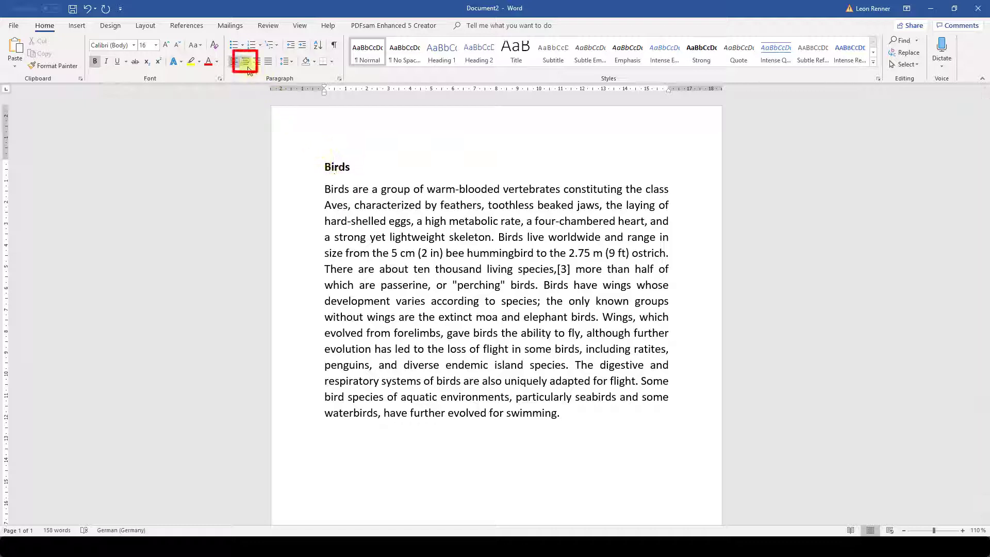
{"action": "left_click", "coordinate": [246, 61]}
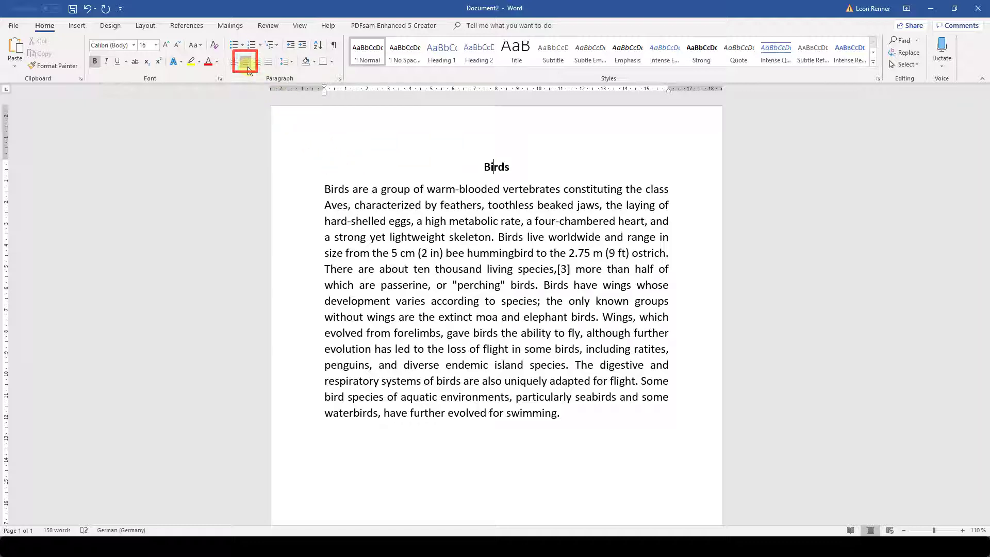
{"action": "left_click", "coordinate": [246, 60]}
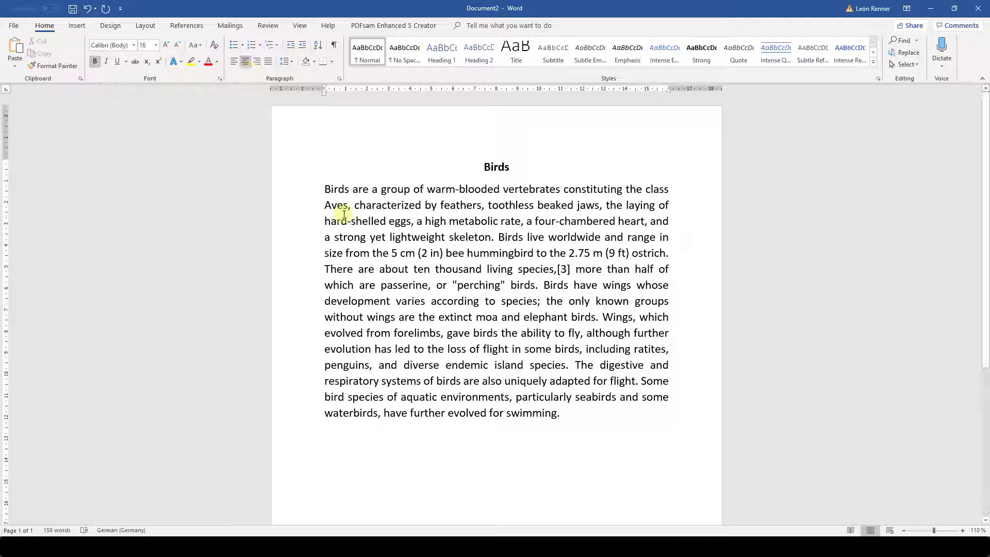